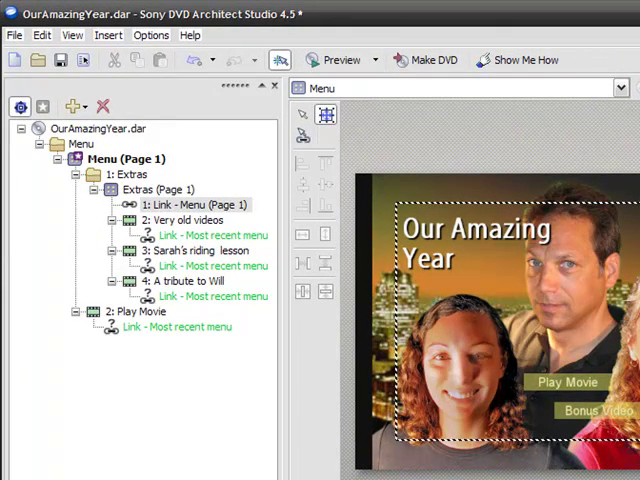
{"action": "mouse_move", "coordinate": [578, 192]}
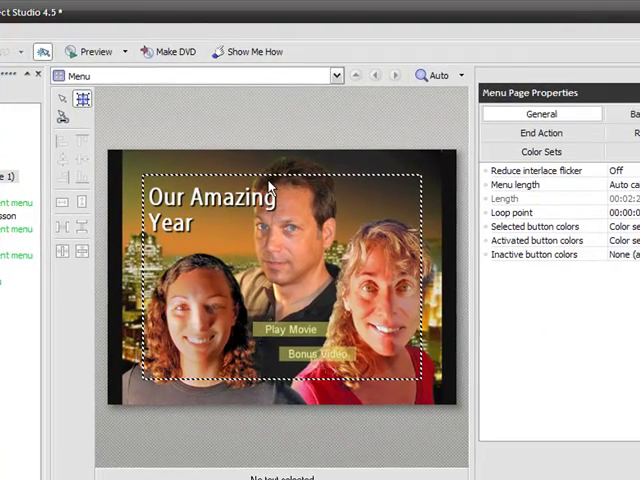
{"action": "mouse_move", "coordinate": [335, 212]}
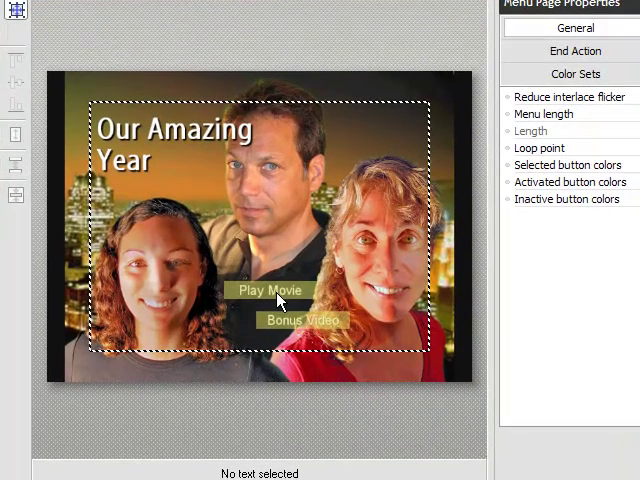
{"action": "mouse_move", "coordinate": [341, 325]}
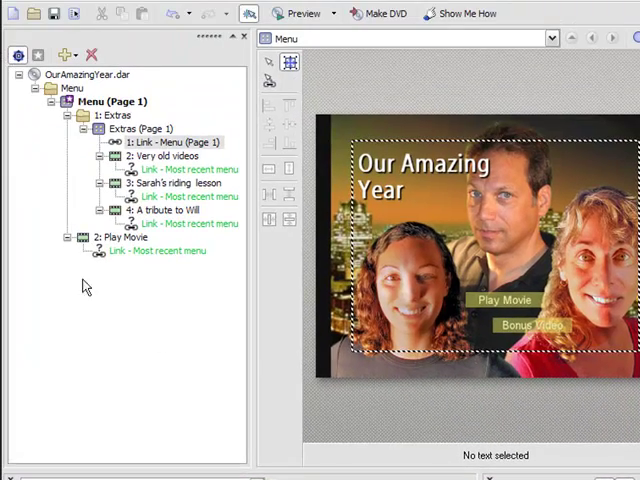
{"action": "mouse_move", "coordinate": [58, 124]}
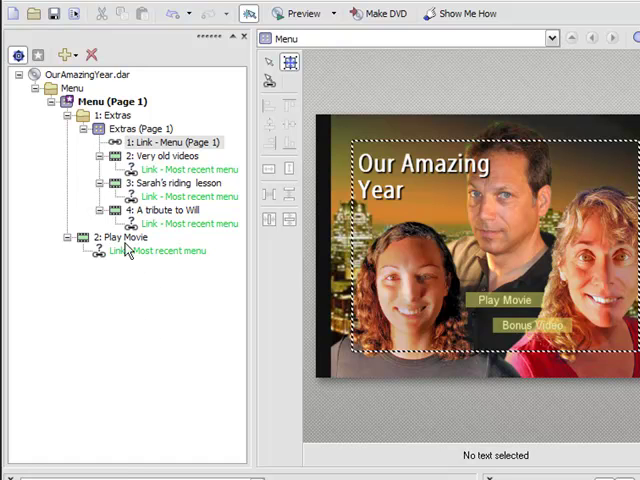
{"action": "mouse_move", "coordinate": [162, 296]}
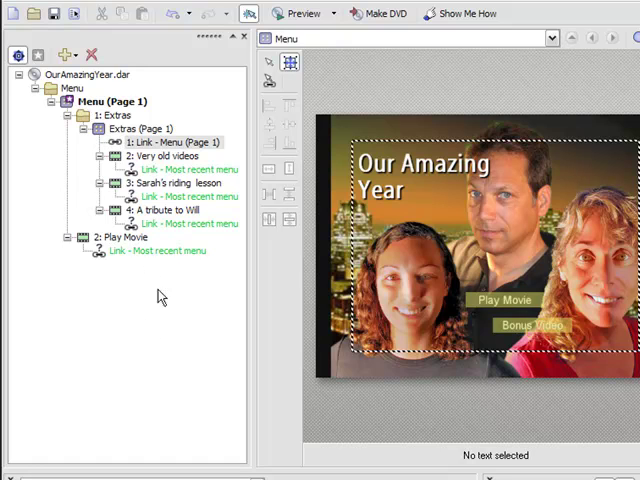
{"action": "mouse_move", "coordinate": [156, 434]}
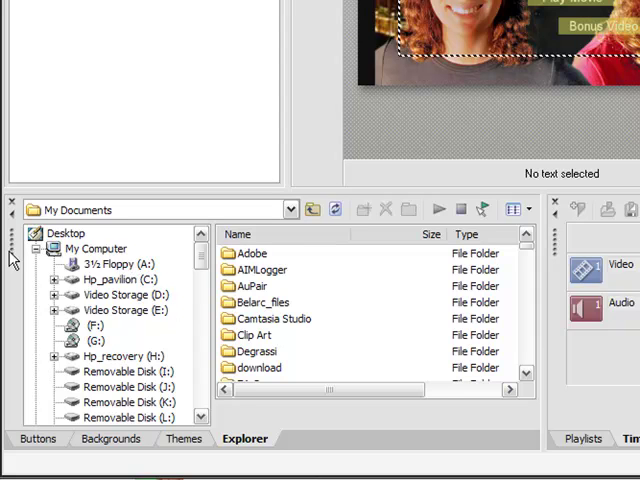
Step: Scroll the My Documents list and open the Grisettifilms logo folder
{"action": "scroll", "scroll_direction": "down", "scroll_amount": 3}
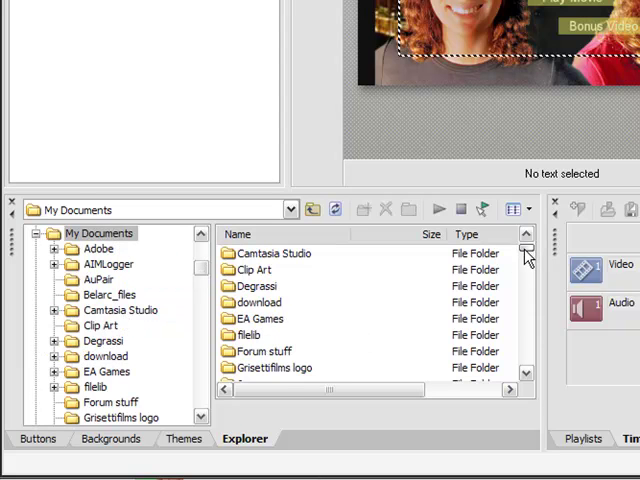
{"action": "double_click", "coordinate": [273, 367]}
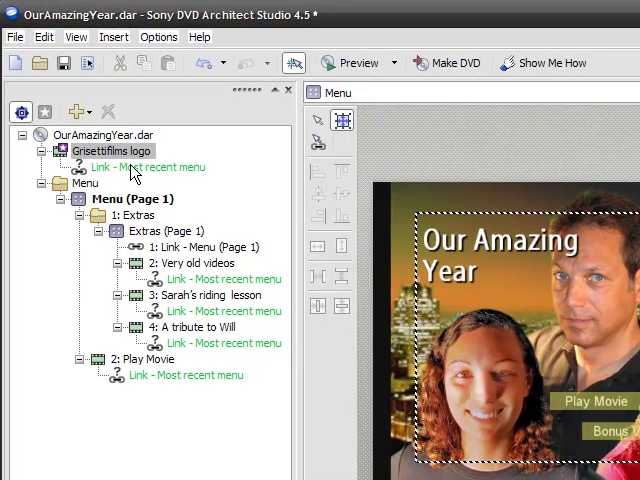
{"action": "mouse_move", "coordinate": [68, 160]}
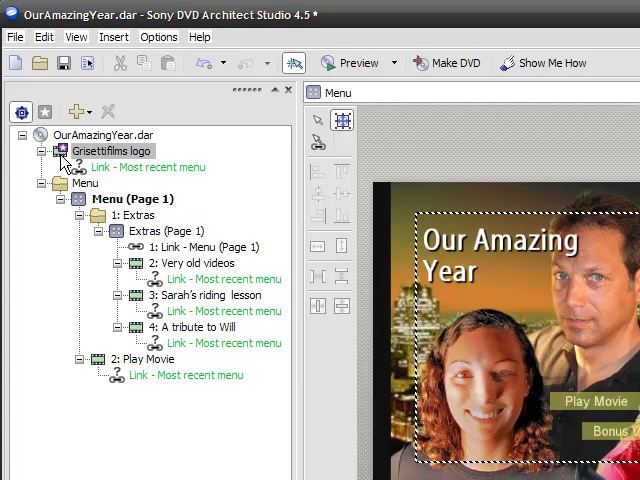
{"action": "mouse_move", "coordinate": [145, 167]}
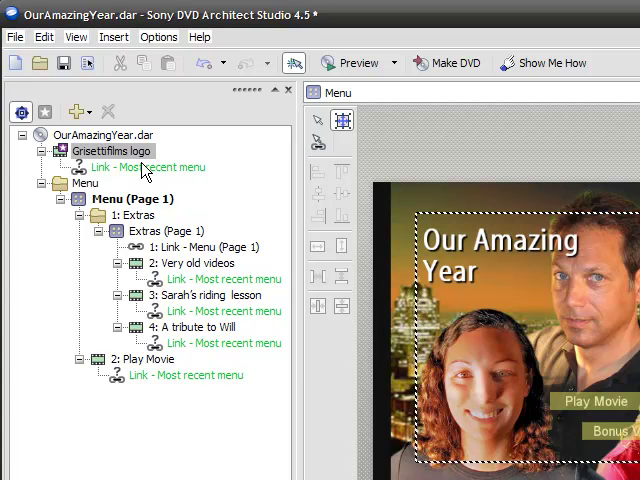
{"action": "mouse_move", "coordinate": [130, 225]}
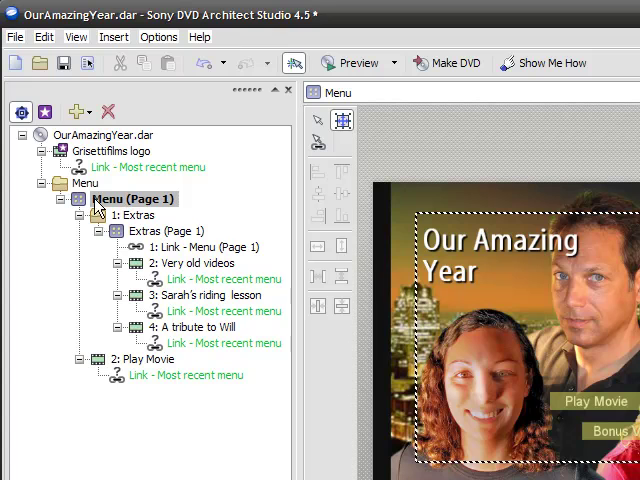
{"action": "mouse_move", "coordinate": [133, 205]}
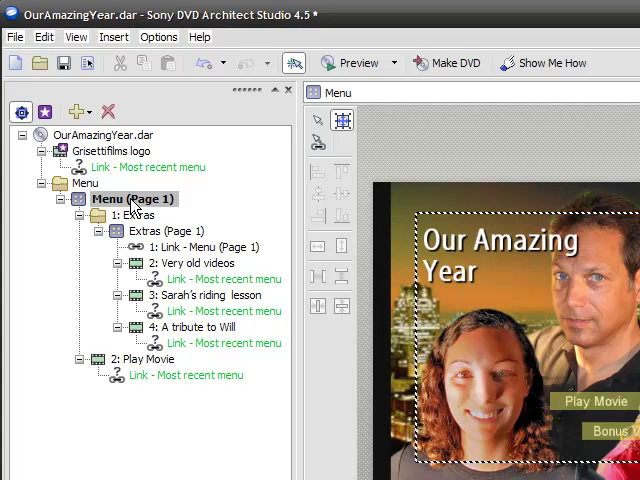
{"action": "mouse_move", "coordinate": [45, 111]}
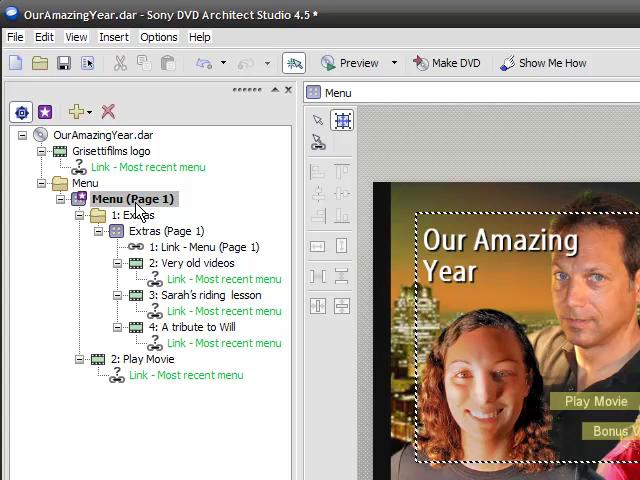
{"action": "mouse_move", "coordinate": [114, 138]}
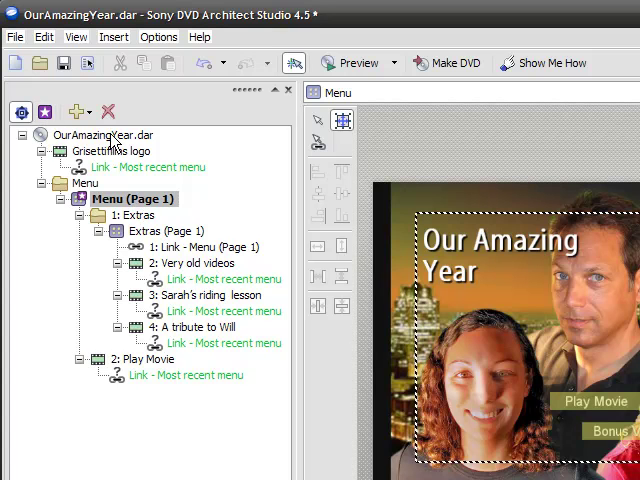
{"action": "mouse_move", "coordinate": [117, 160]}
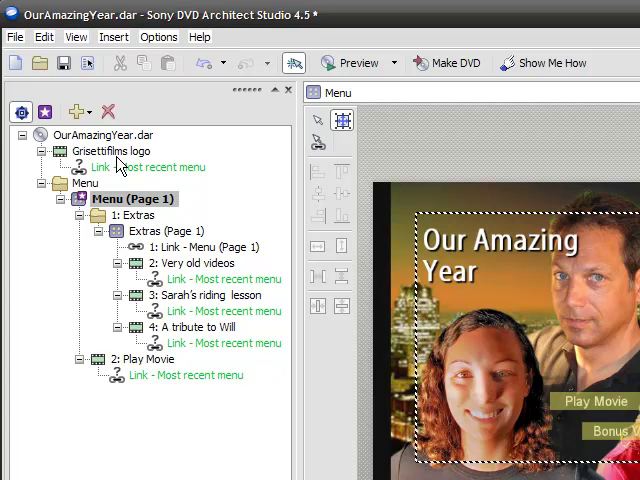
{"action": "mouse_move", "coordinate": [119, 207]}
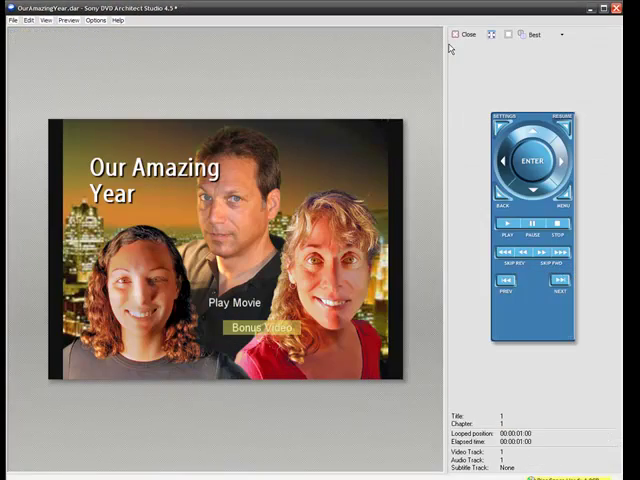
Step: Close the Preview window to return to the OurAmazingYear project
{"action": "left_click", "coordinate": [466, 34]}
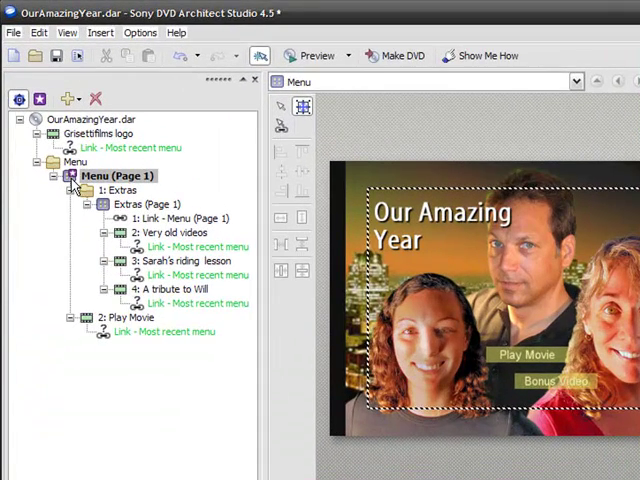
{"action": "left_click", "coordinate": [90, 133]}
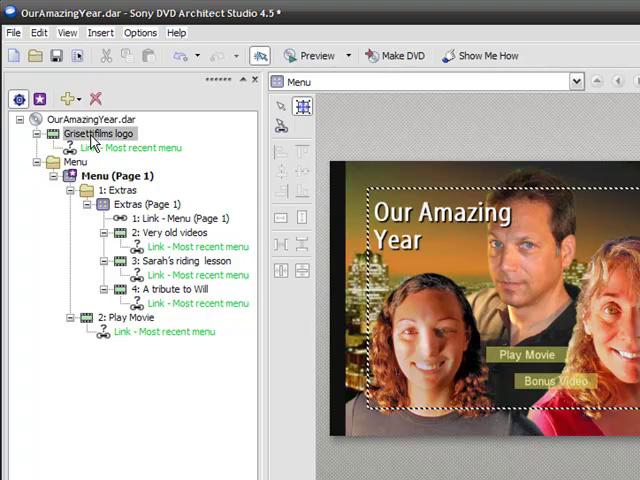
{"action": "mouse_move", "coordinate": [45, 85]}
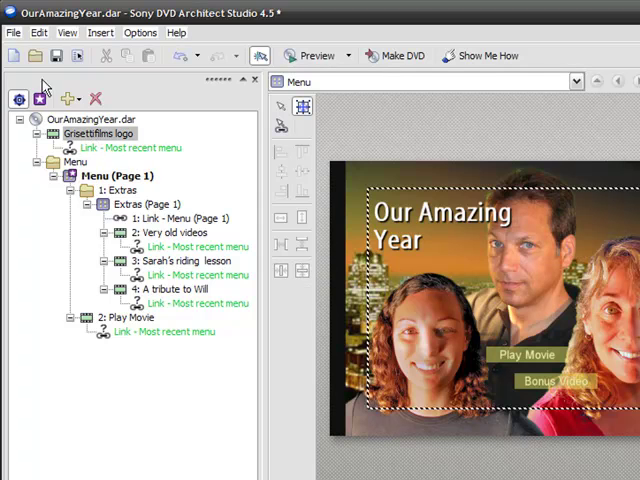
{"action": "mouse_move", "coordinate": [249, 220]}
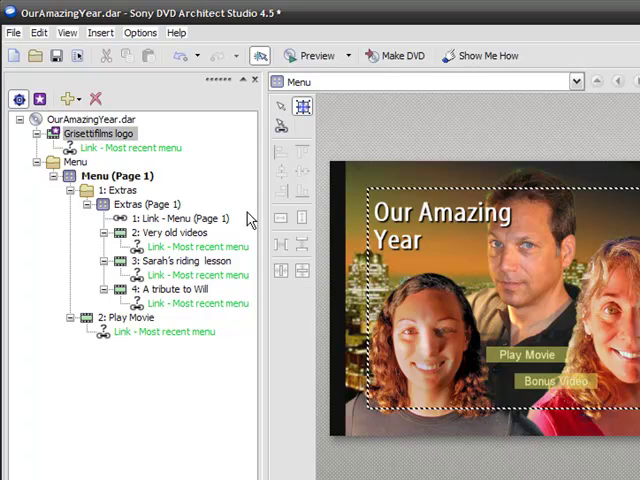
{"action": "mouse_move", "coordinate": [185, 158]}
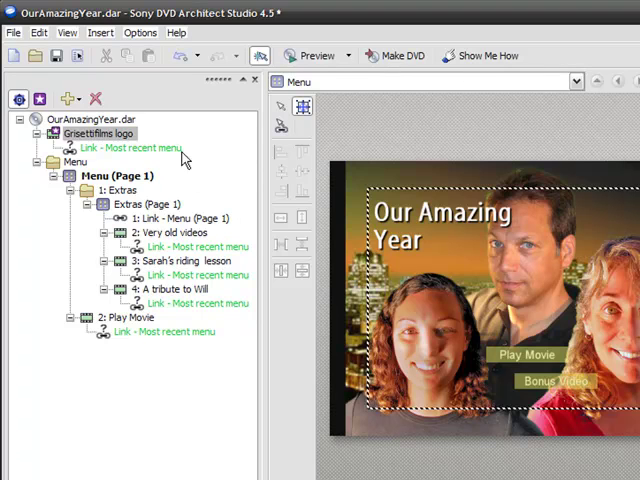
{"action": "mouse_move", "coordinate": [168, 158]}
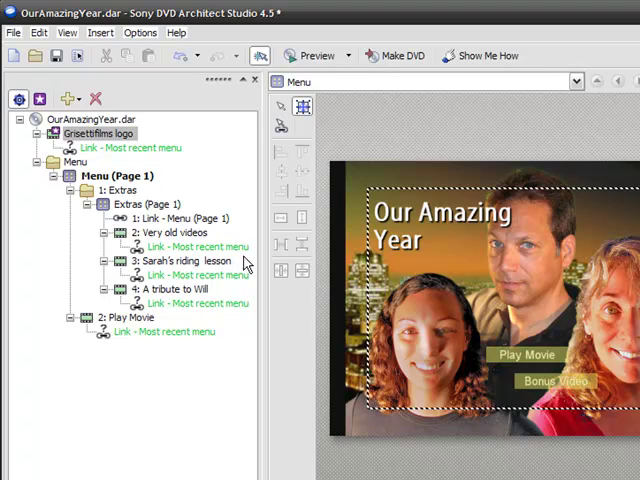
{"action": "mouse_move", "coordinate": [240, 258]}
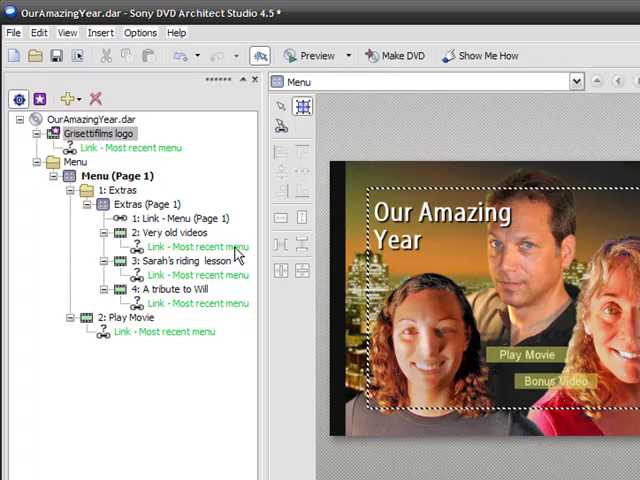
{"action": "mouse_move", "coordinate": [110, 144]}
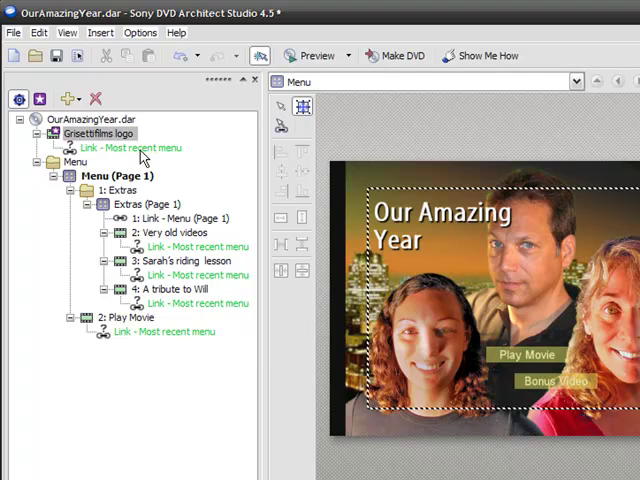
{"action": "mouse_move", "coordinate": [105, 143]}
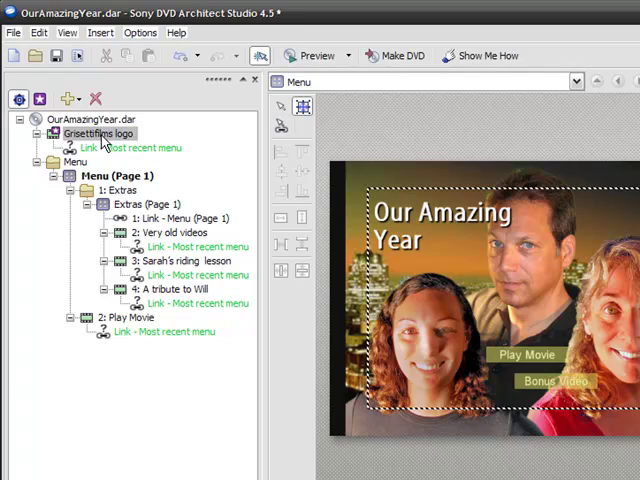
Step: Set the Grisettifilms logo clip's End Action destination to Menu
{"action": "left_click", "coordinate": [100, 133]}
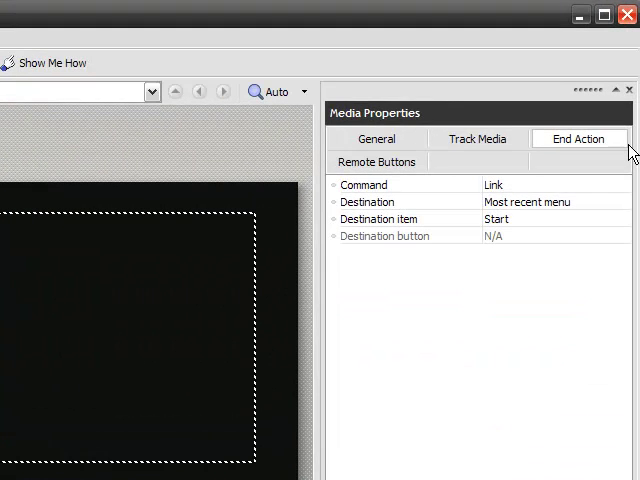
{"action": "mouse_move", "coordinate": [585, 205]}
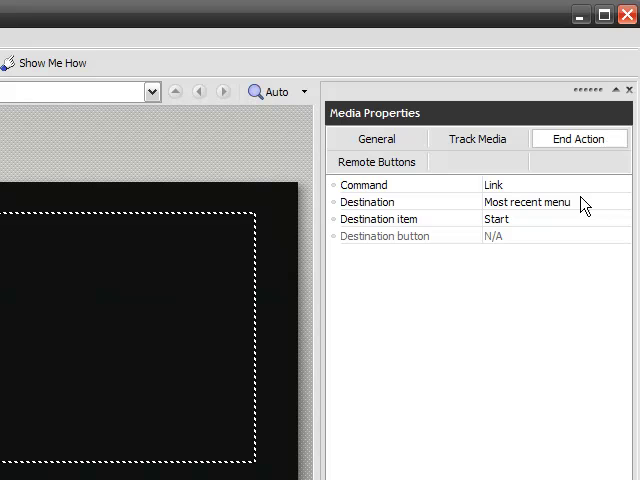
{"action": "mouse_move", "coordinate": [530, 210]}
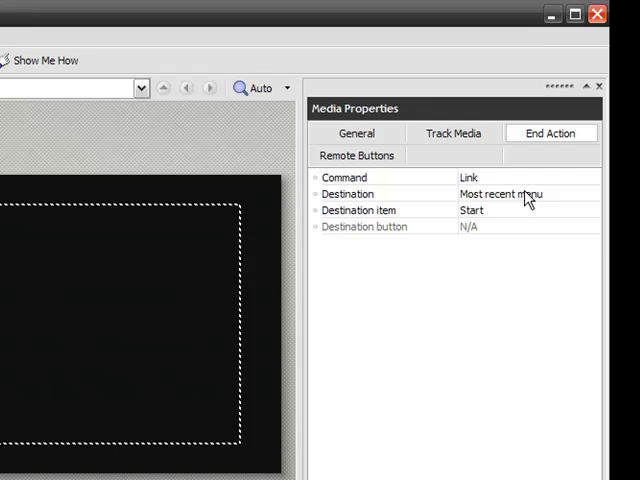
{"action": "left_click", "coordinate": [590, 193]}
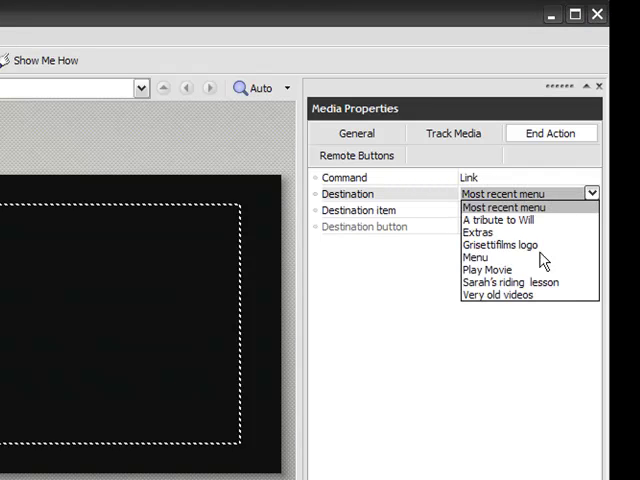
{"action": "mouse_move", "coordinate": [510, 268]}
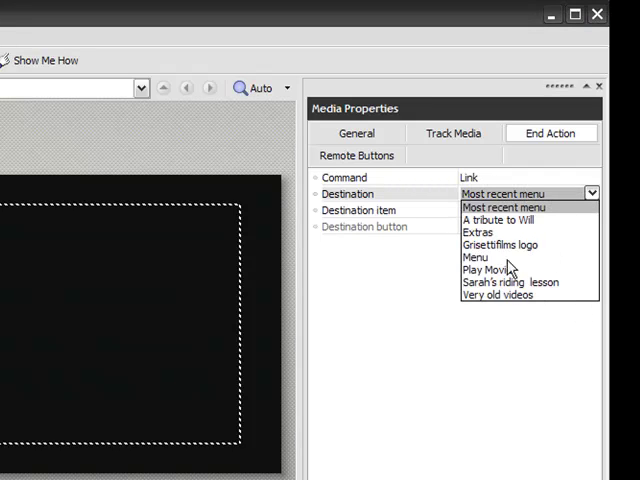
{"action": "left_click", "coordinate": [478, 258]}
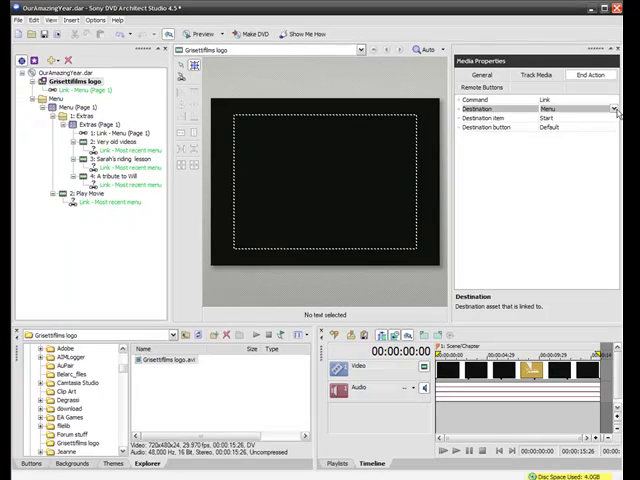
{"action": "mouse_move", "coordinate": [557, 150]}
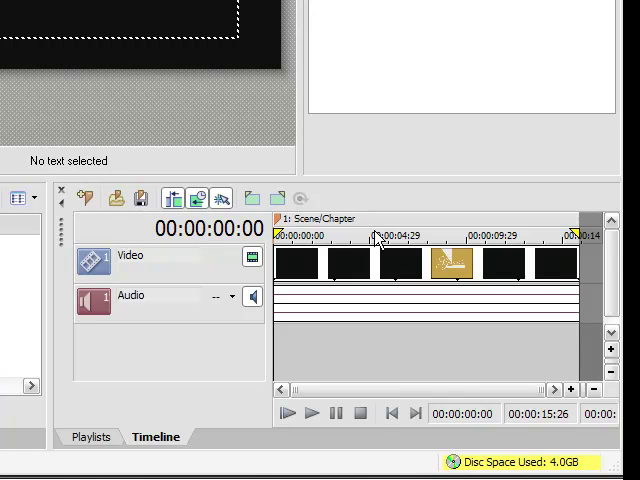
{"action": "mouse_move", "coordinate": [378, 237]}
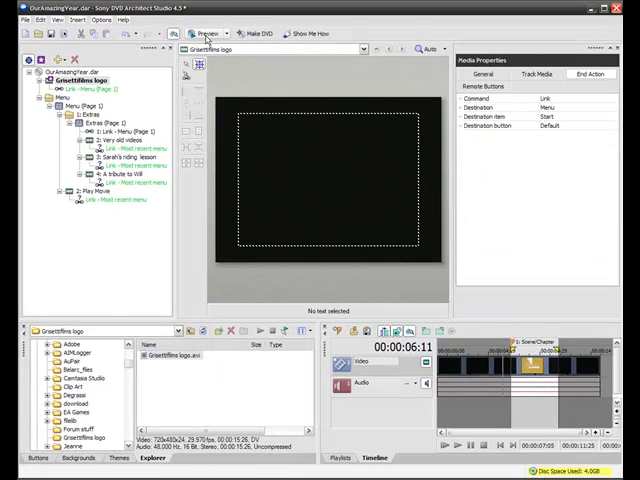
Step: Preview the disc to watch the logo clip lead into the Our Amazing Year menu
{"action": "left_click", "coordinate": [207, 33]}
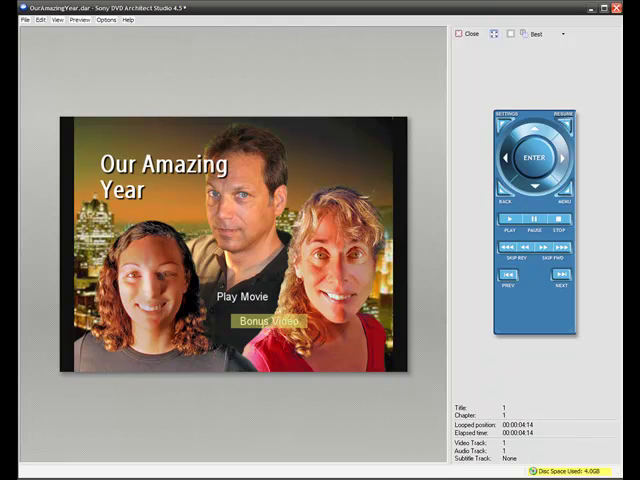
{"action": "mouse_move", "coordinate": [462, 34]}
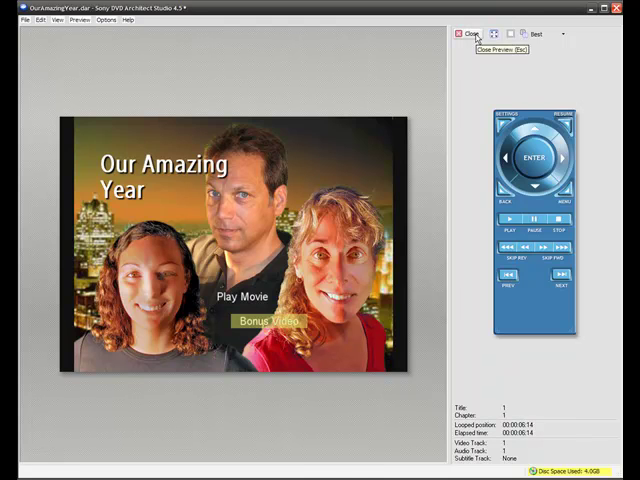